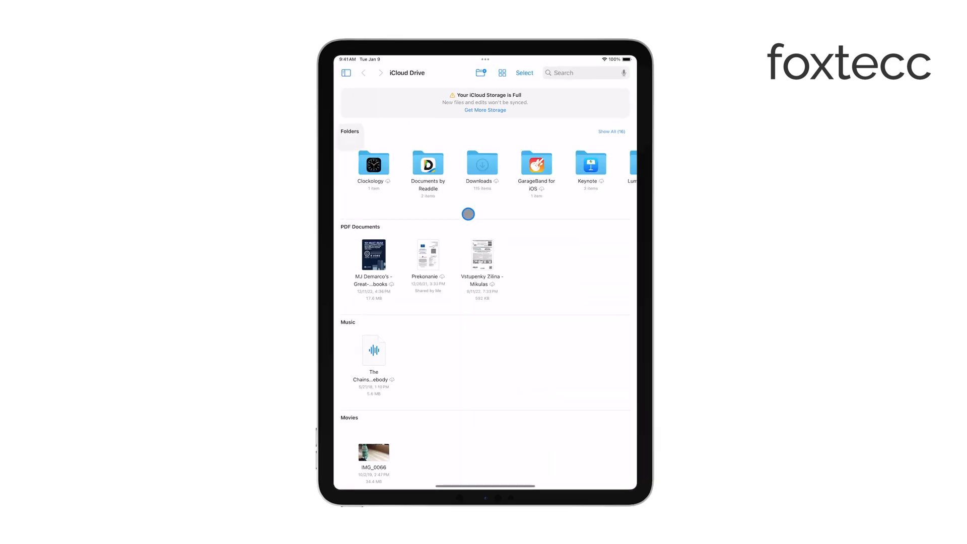
Browse the Downloads folder in iCloud Drive, scrolling through its folders, documents and images.
click(345, 72)
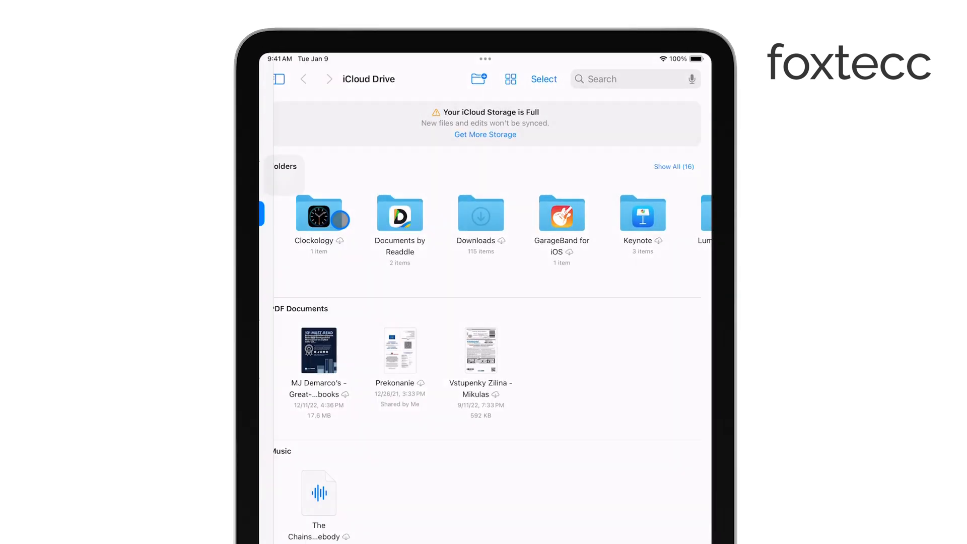
click(278, 79)
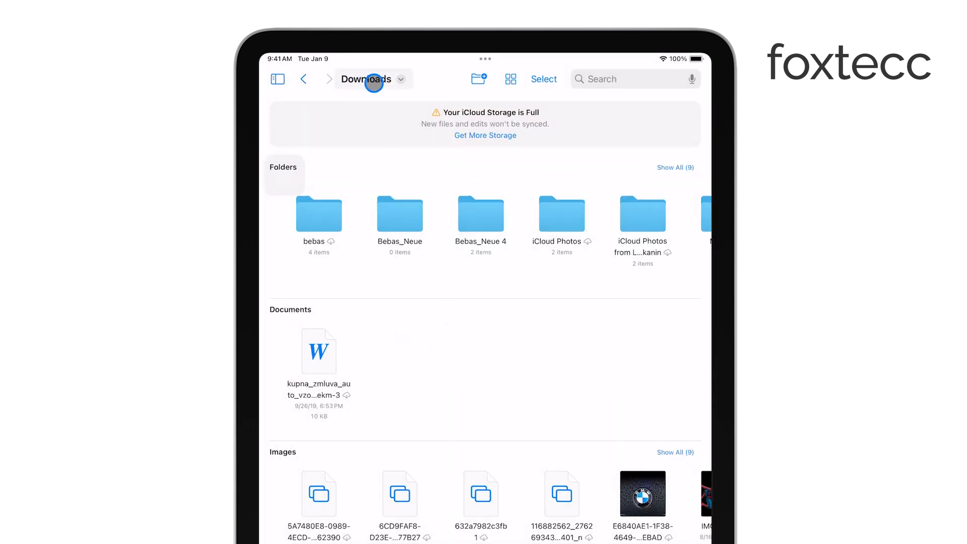
scroll(down, 3)
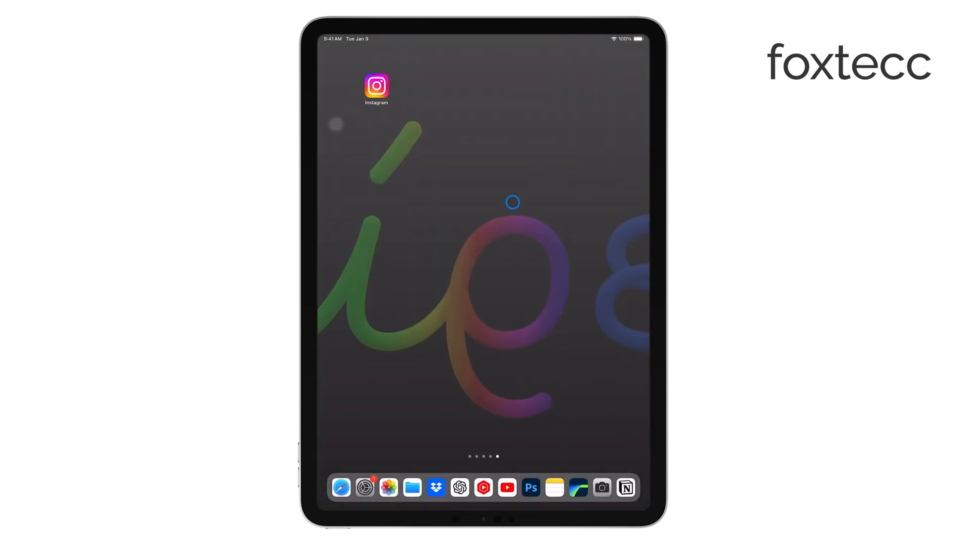
Search Files for "Agreemen" from the Downloads folder, listing the two matching documents.
click(411, 488)
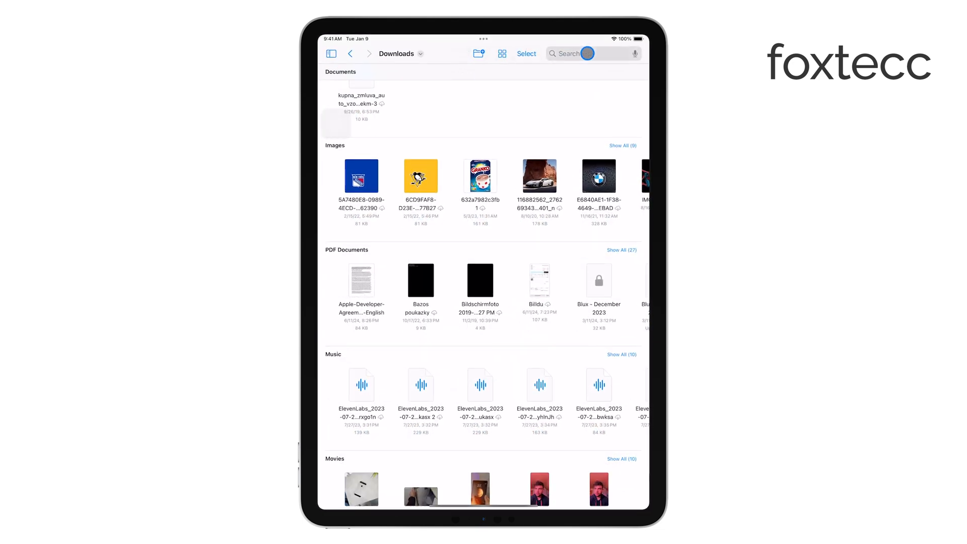
click(571, 53)
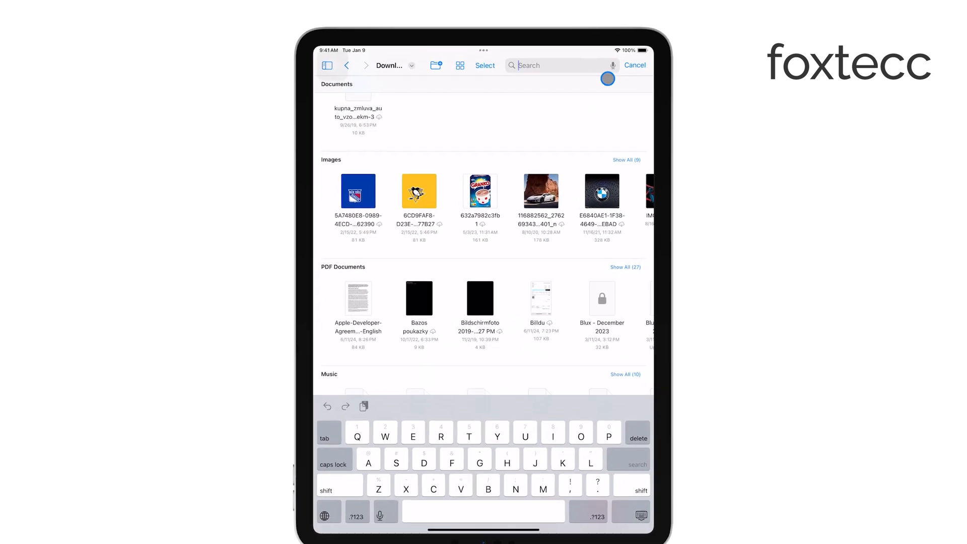
text(Agreemen)
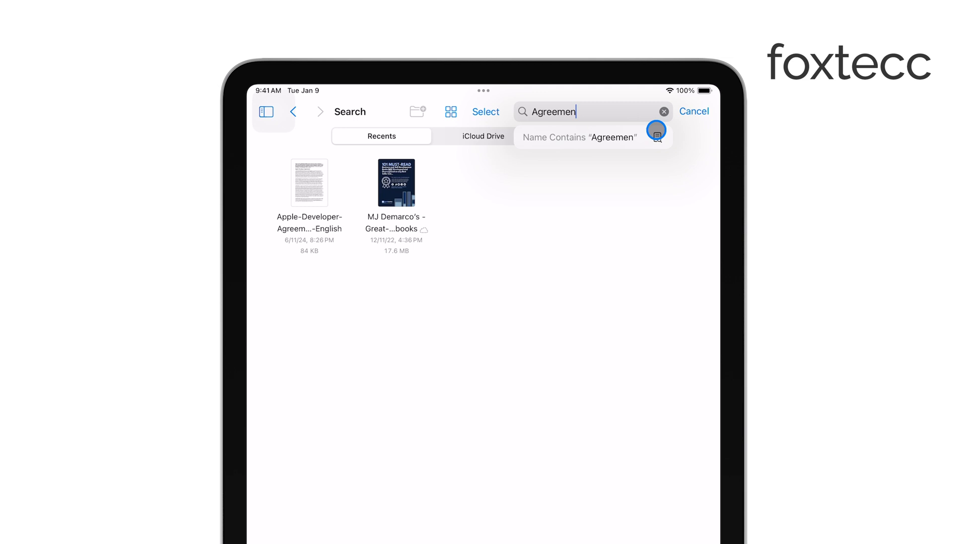
mouse_move(476, 243)
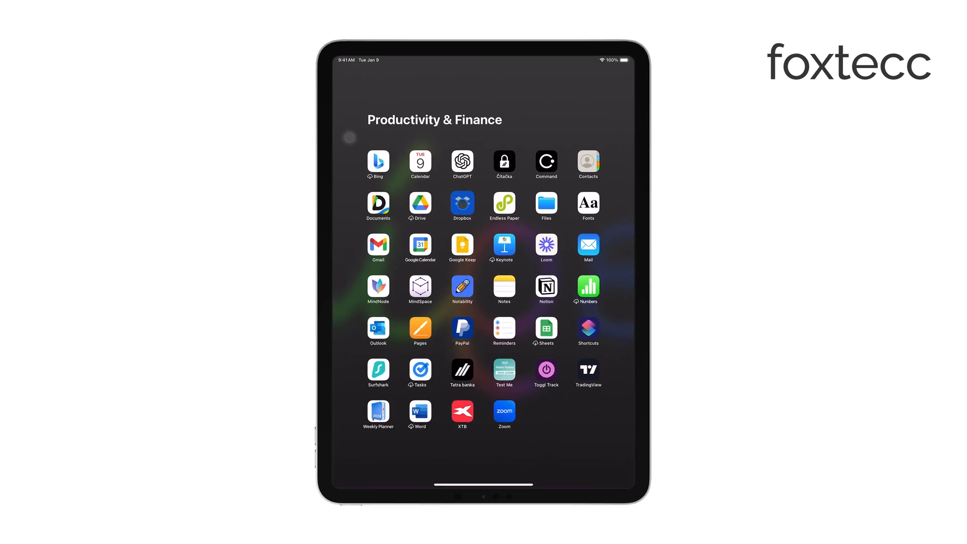
Close the Productivity & Finance group in the App Library and return to the Home Screen.
click(461, 206)
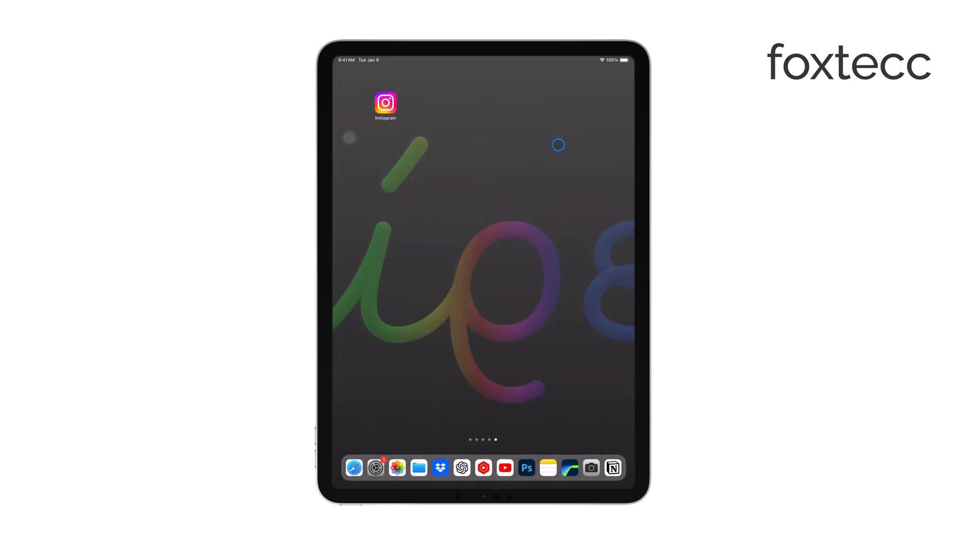
mouse_move(529, 160)
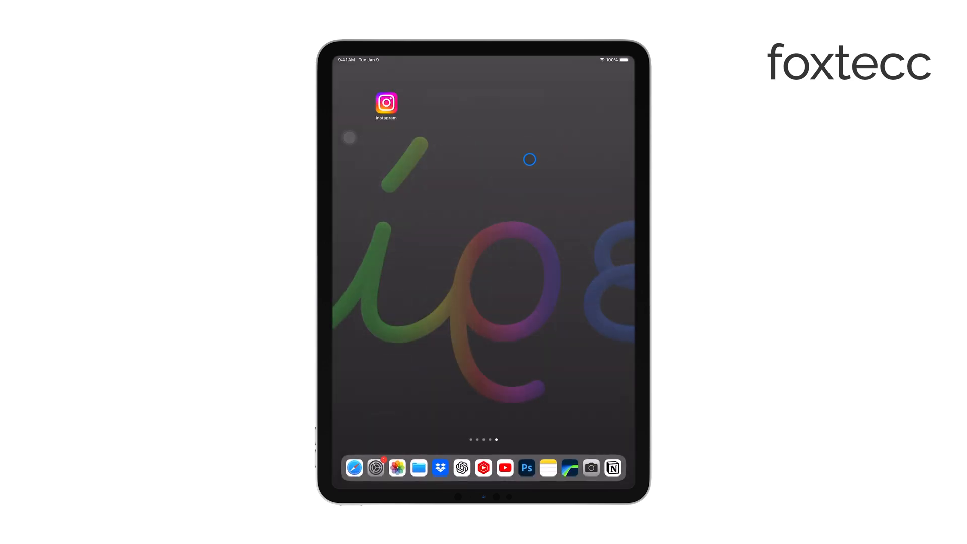